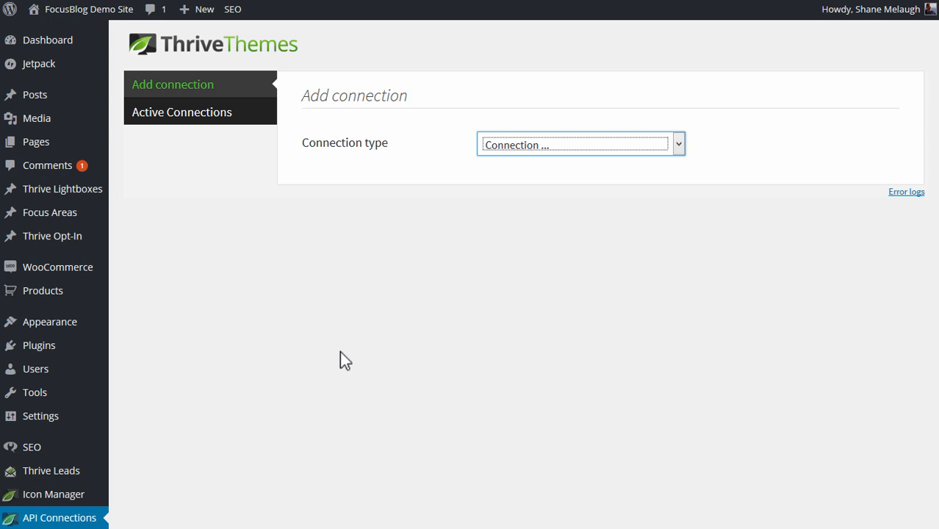
pyautogui.moveTo(300, 388)
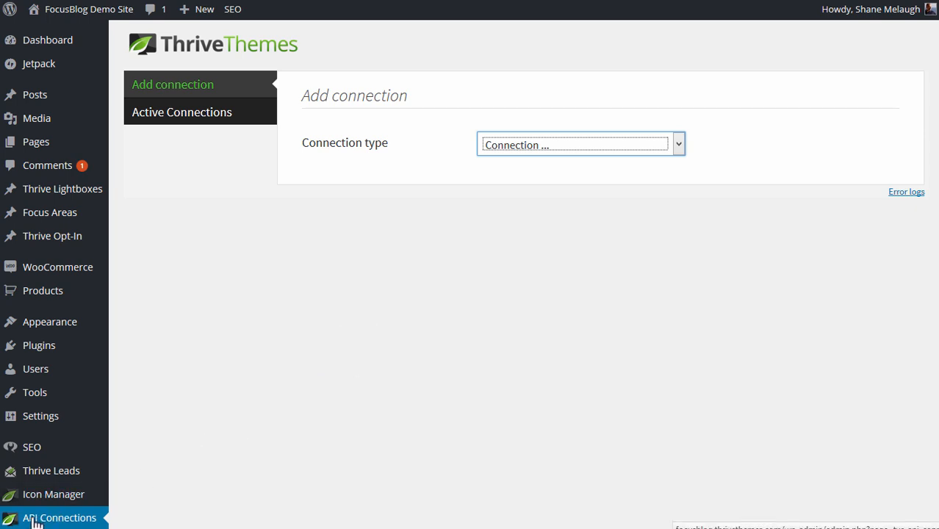
pyautogui.moveTo(404, 100)
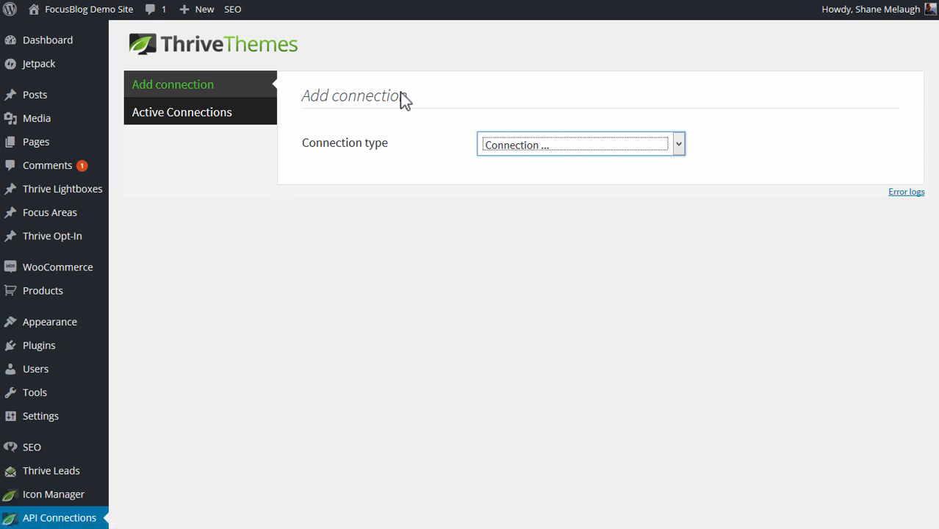
# Choose AWeber as the connection type and start its account authorization
pyautogui.click(581, 144)
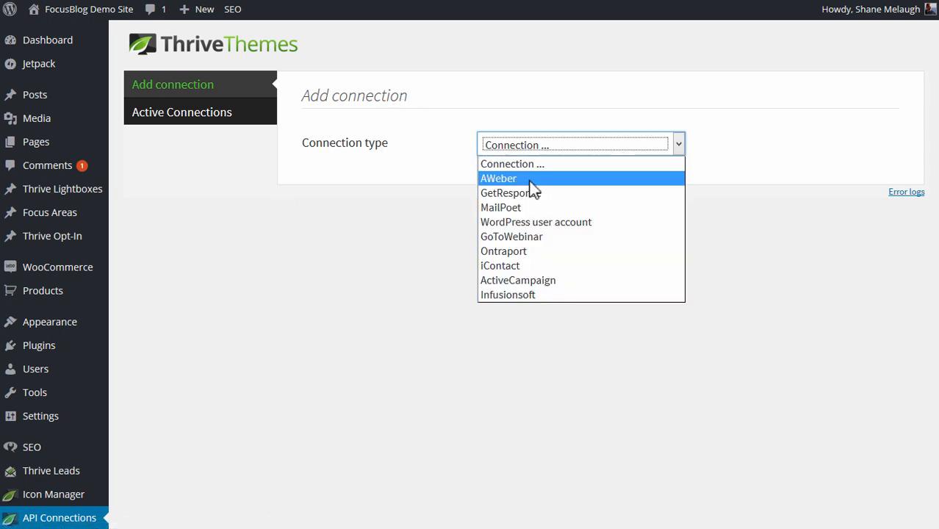
pyautogui.click(498, 177)
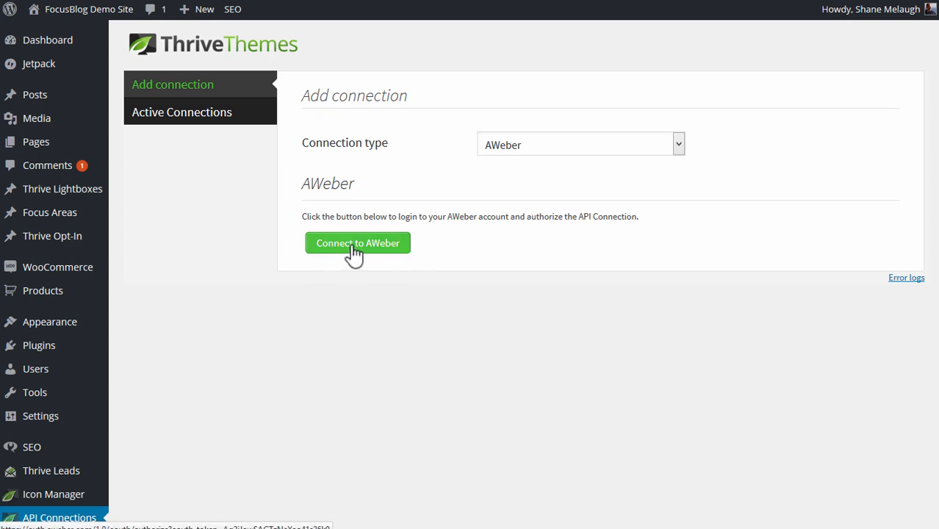
pyautogui.click(359, 242)
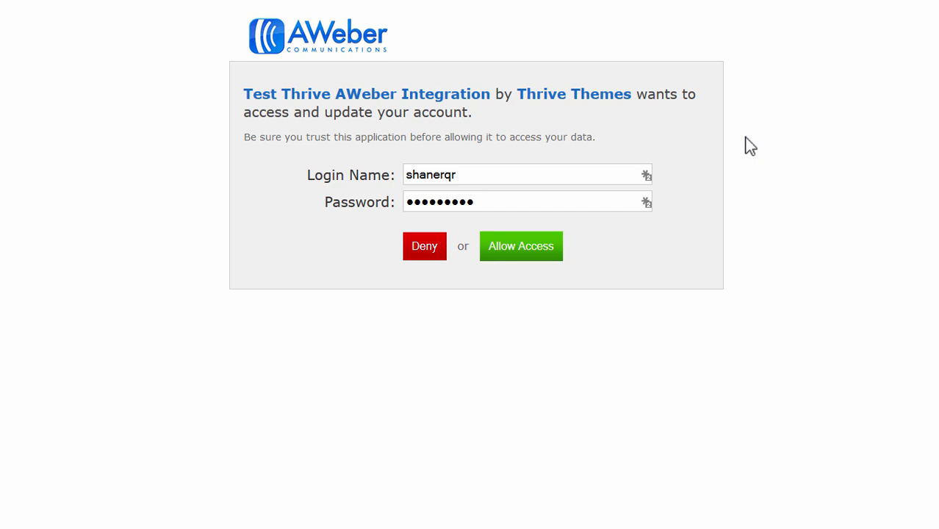
pyautogui.moveTo(362, 218)
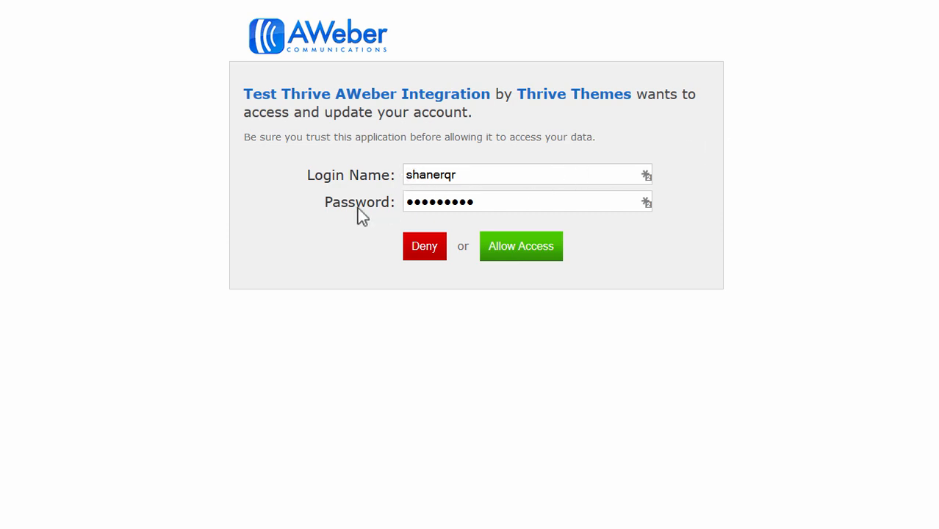
# Allow the Thrive Themes integration access to the AWeber account
pyautogui.click(520, 246)
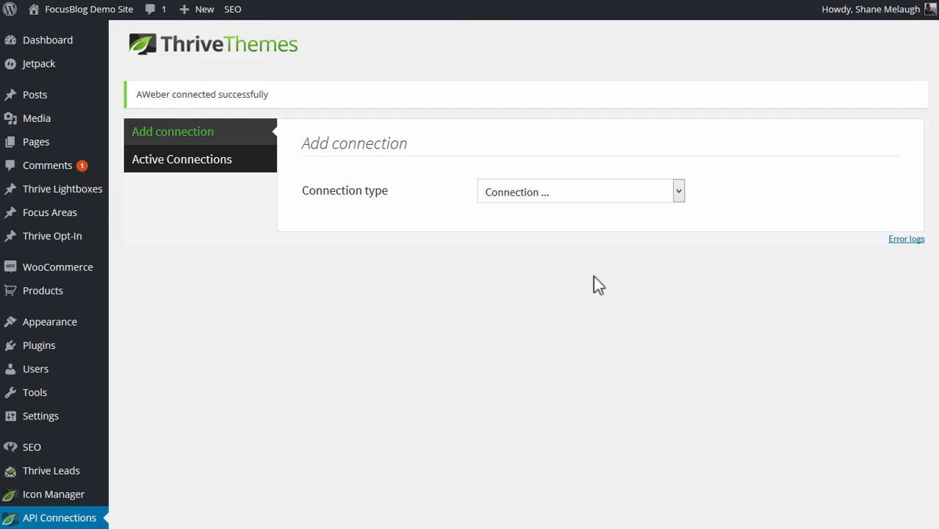
pyautogui.moveTo(141, 101)
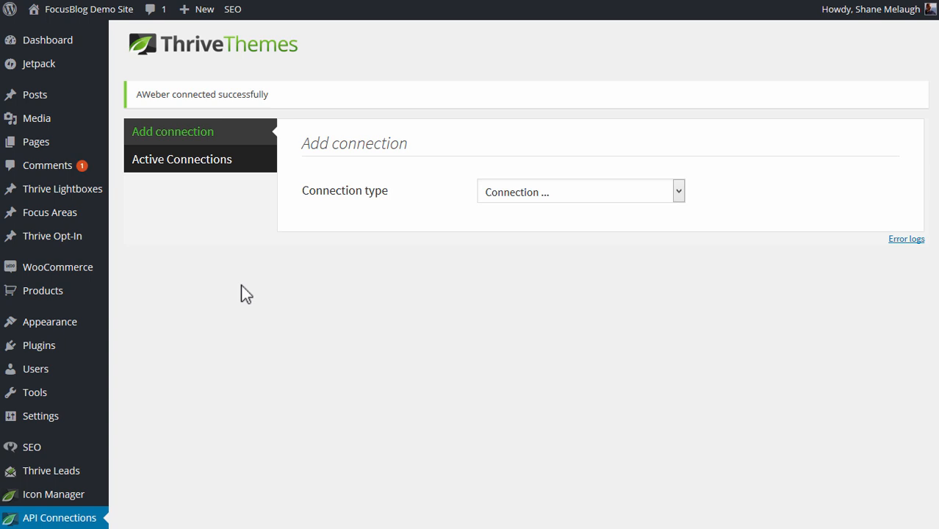
# View the Active Connections list showing Mailchimp and AWeber as connected
pyautogui.click(181, 159)
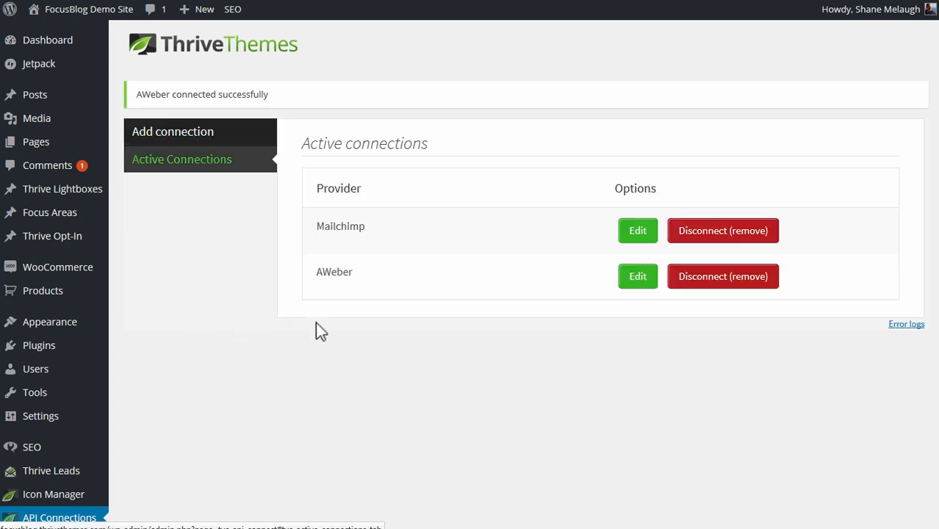
pyautogui.moveTo(421, 361)
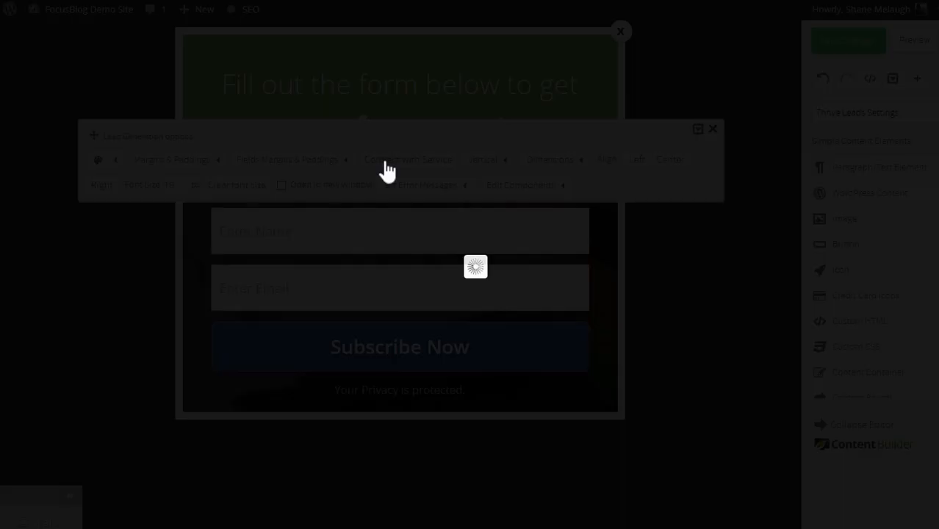
# Connect the lead generation form with a service using an API connection
pyautogui.click(409, 159)
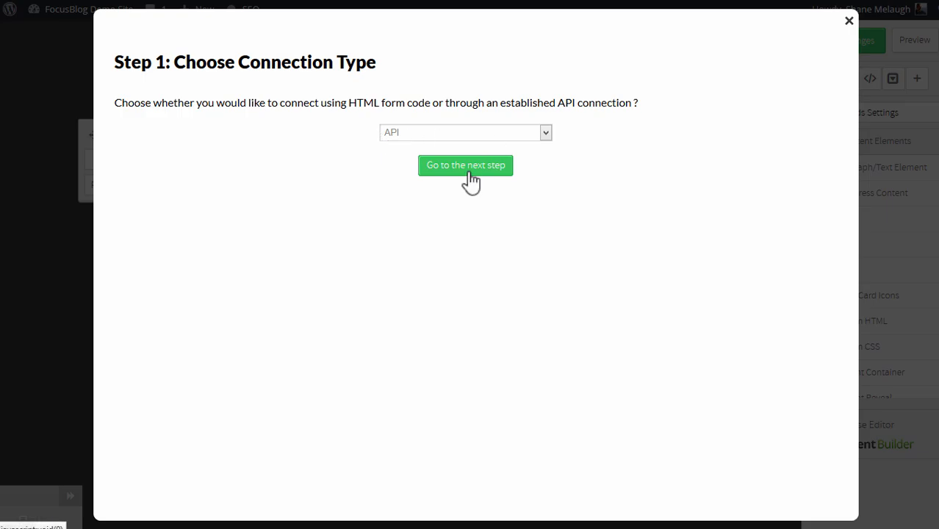
pyautogui.click(464, 164)
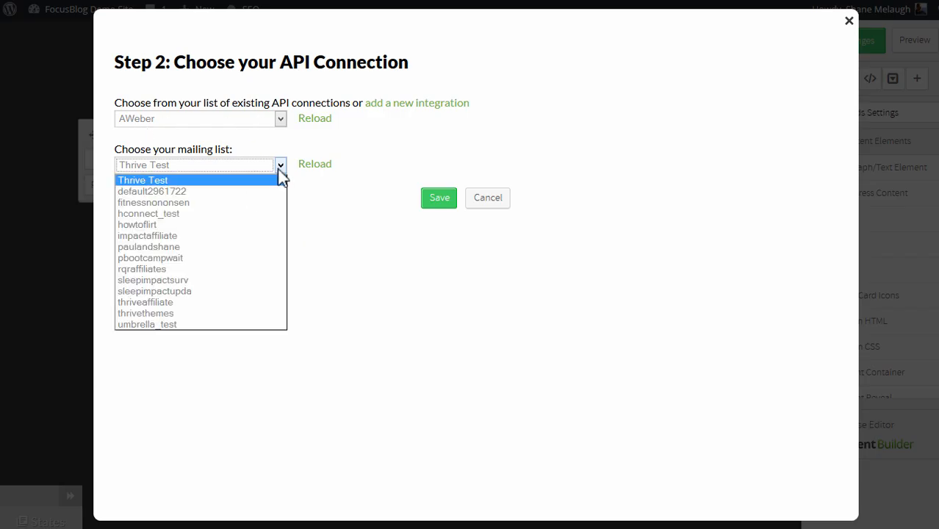
pyautogui.moveTo(183, 291)
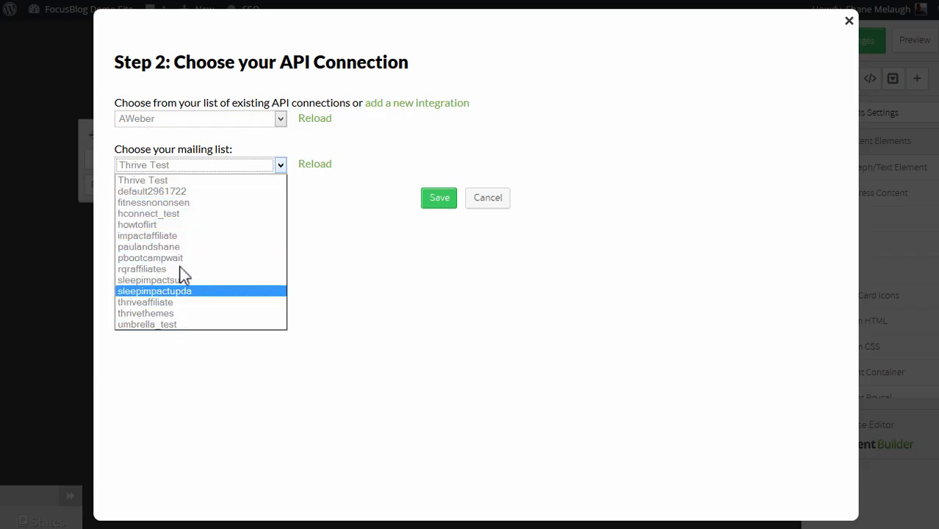
pyautogui.moveTo(162, 179)
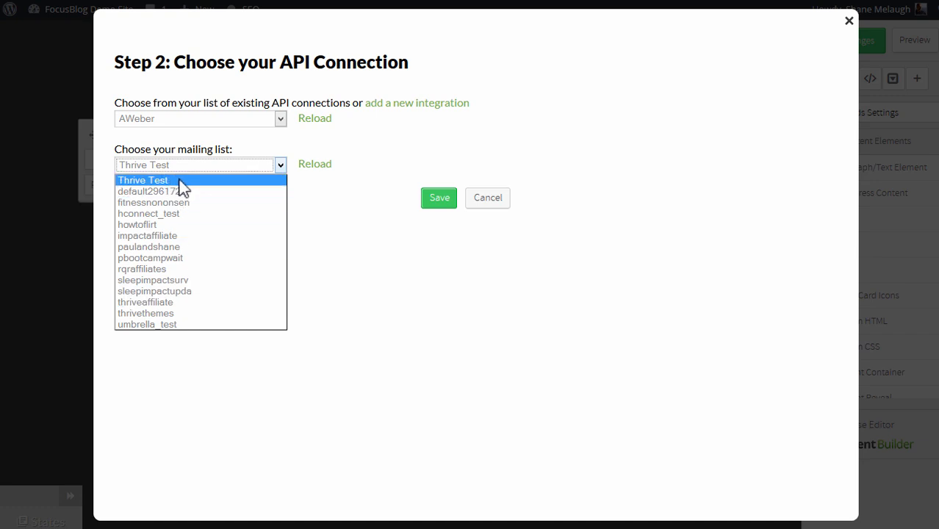
# Link the form to the AWeber connection's Thrive Test mailing list and save
pyautogui.click(142, 180)
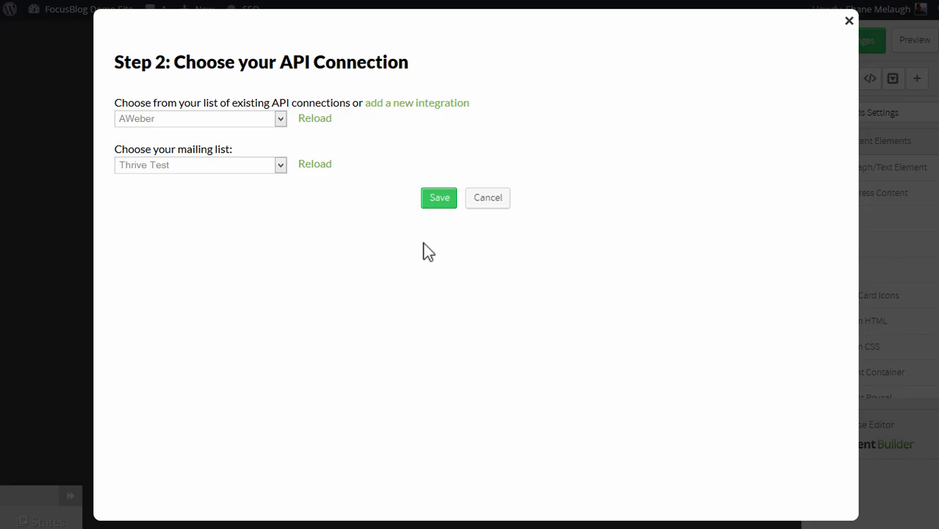
pyautogui.click(439, 197)
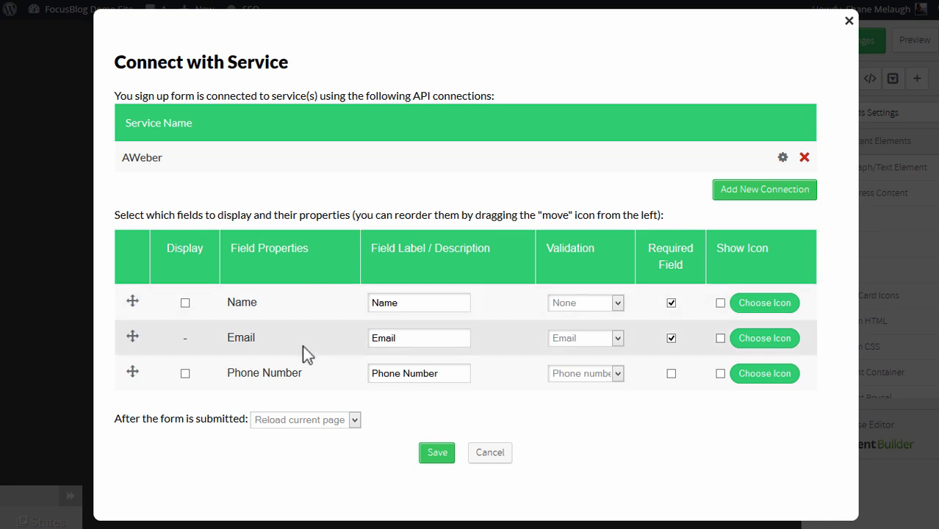
pyautogui.moveTo(206, 364)
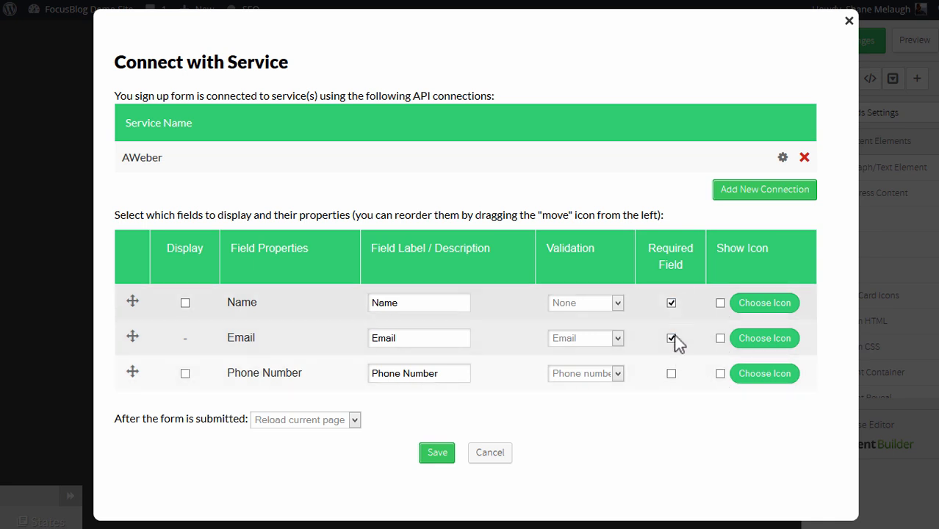
pyautogui.click(671, 303)
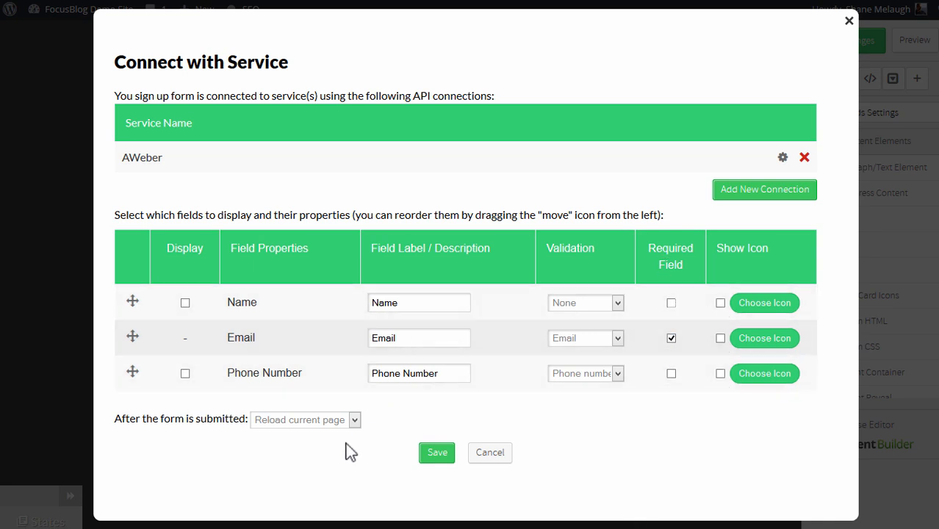
pyautogui.click(305, 421)
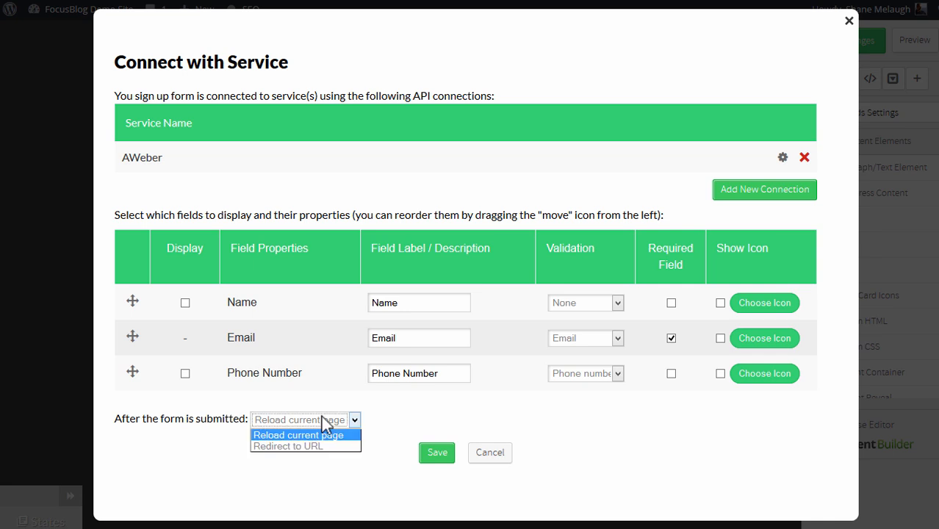
pyautogui.moveTo(332, 444)
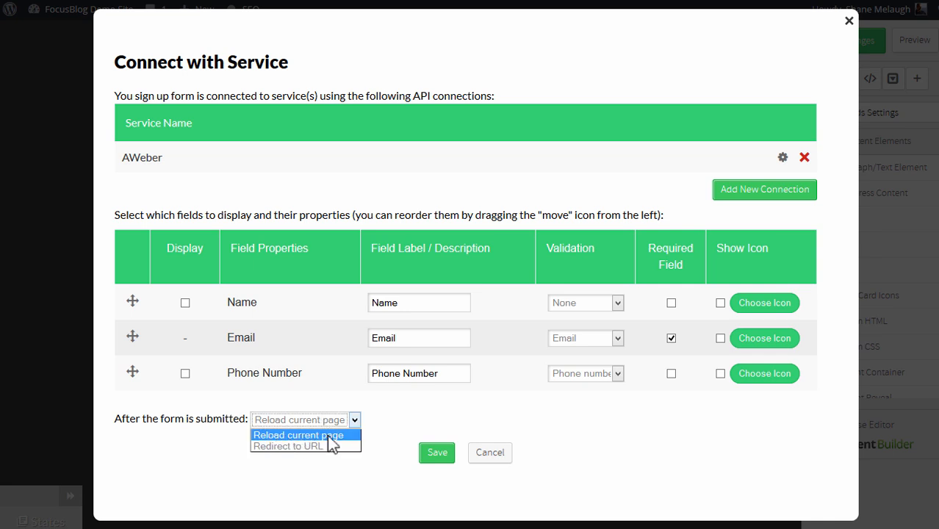
pyautogui.click(298, 435)
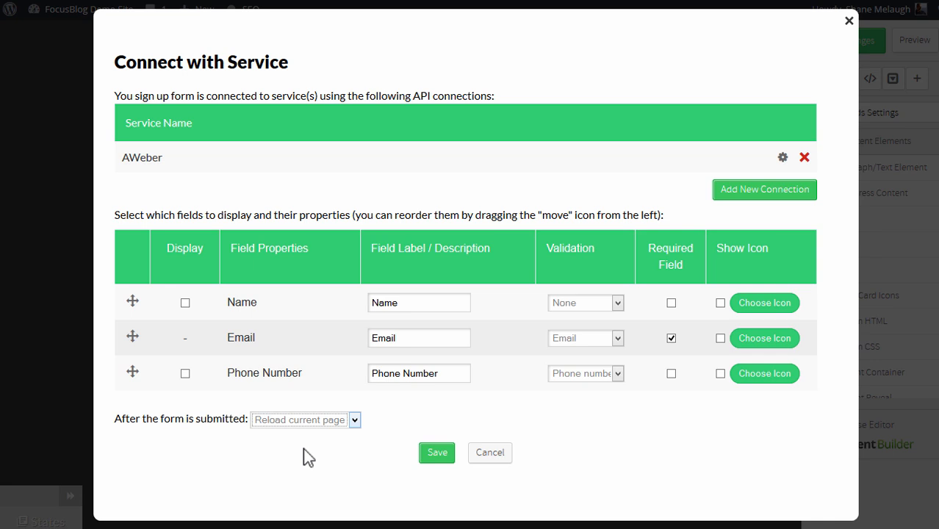
pyautogui.click(306, 421)
pyautogui.write('http://custom-ty-url.com/')
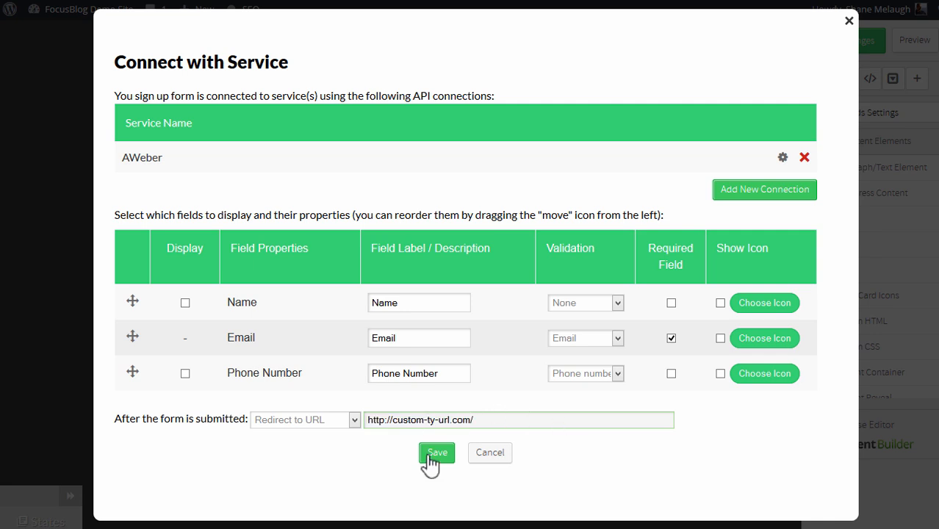
# Save the service connection settings and all changes to the opt-in form
pyautogui.click(437, 452)
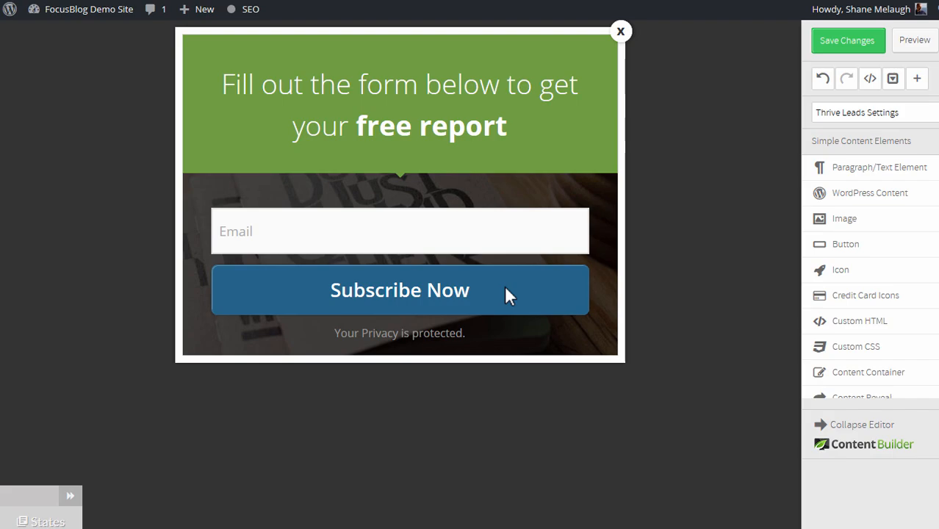
pyautogui.click(847, 40)
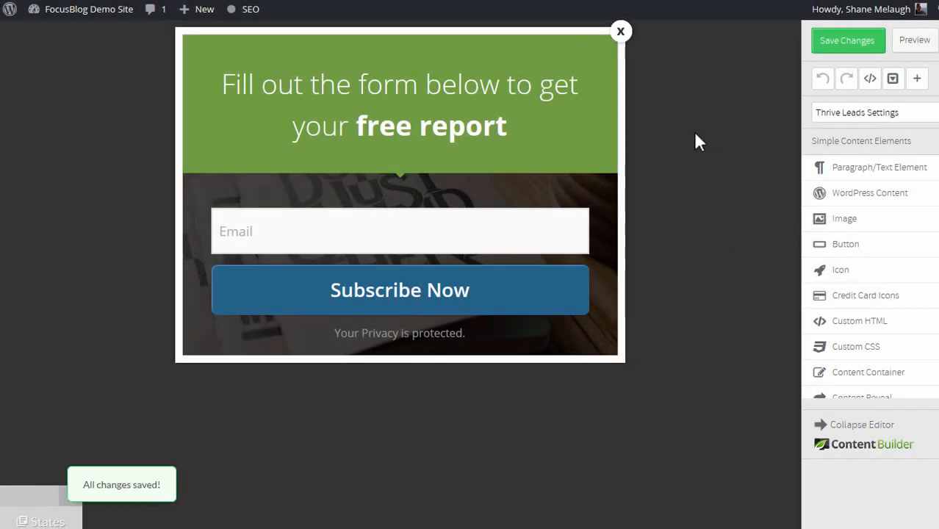